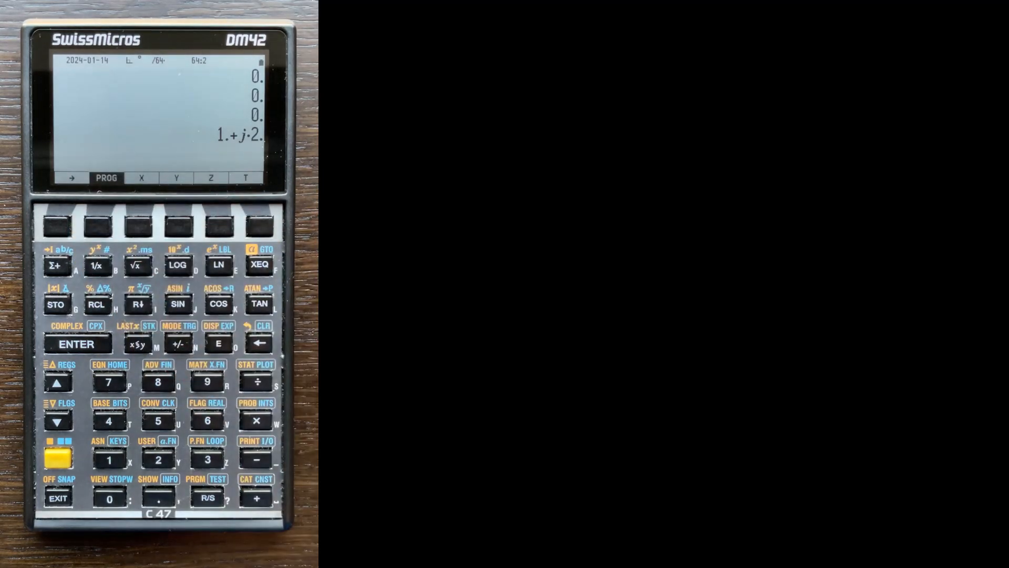
Step: Arm the yellow shift so the shift annunciator shows, keeping 1 + j·2 in X
click(258, 266)
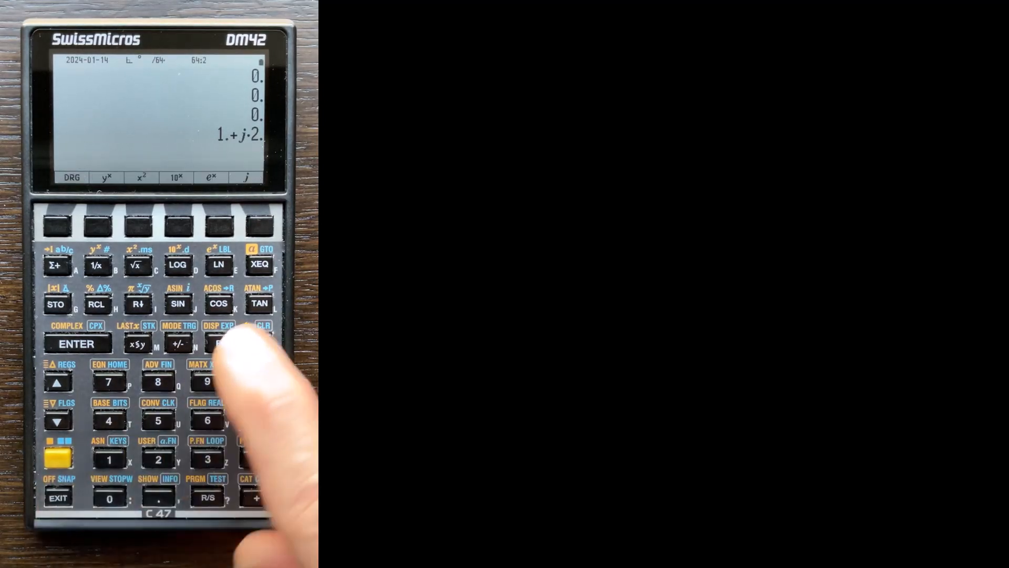
click(259, 265)
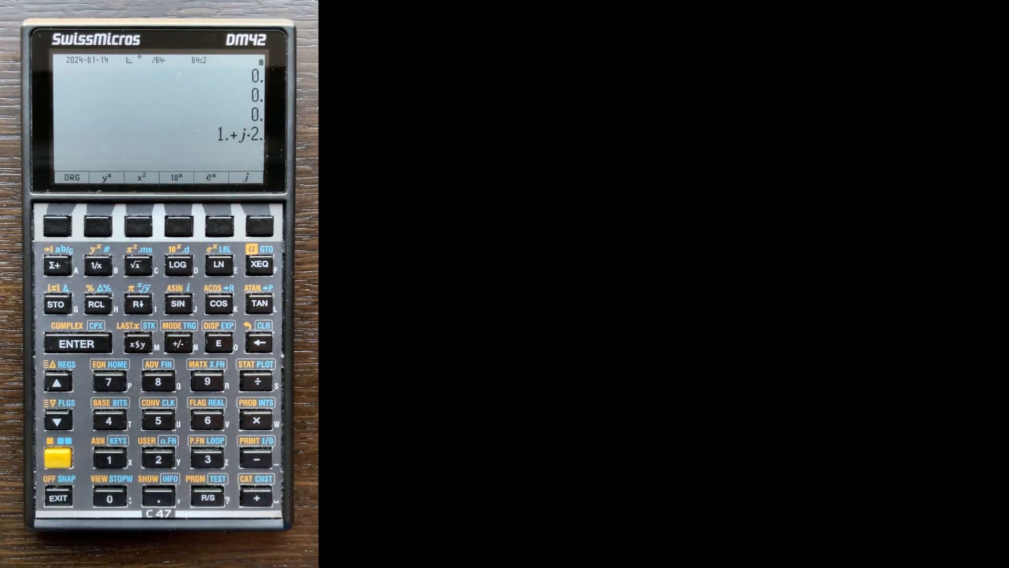
click(59, 457)
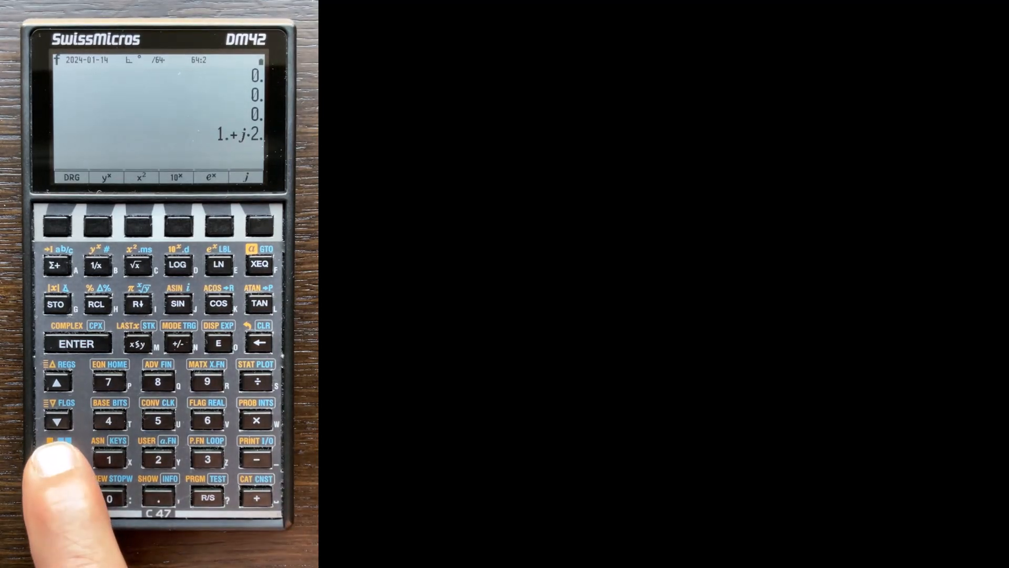